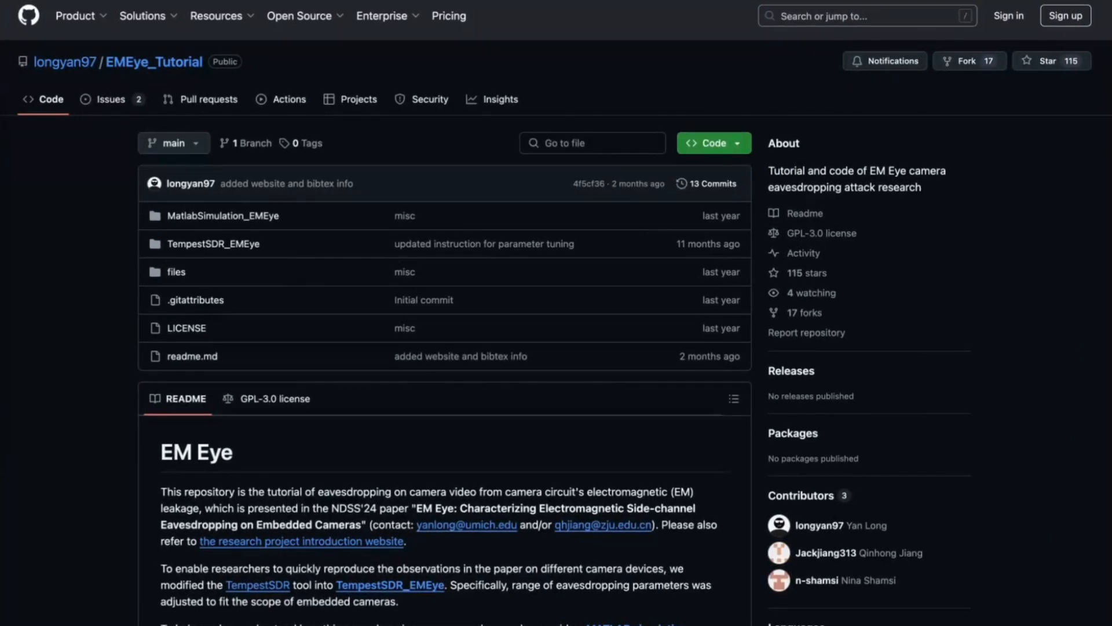
scroll(down, 3)
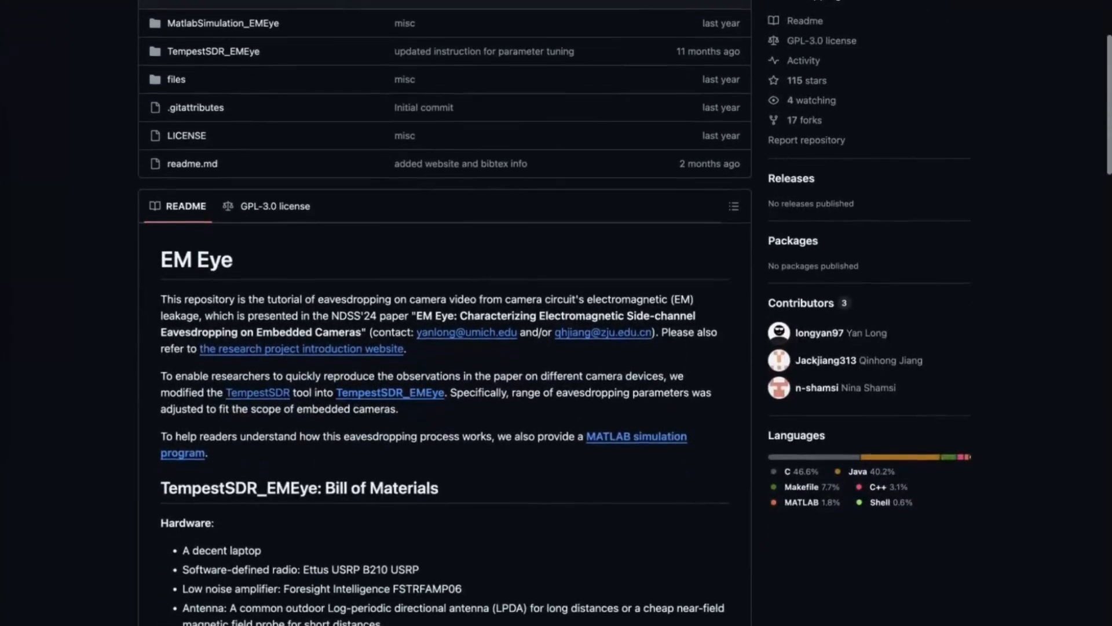
scroll(down, 3)
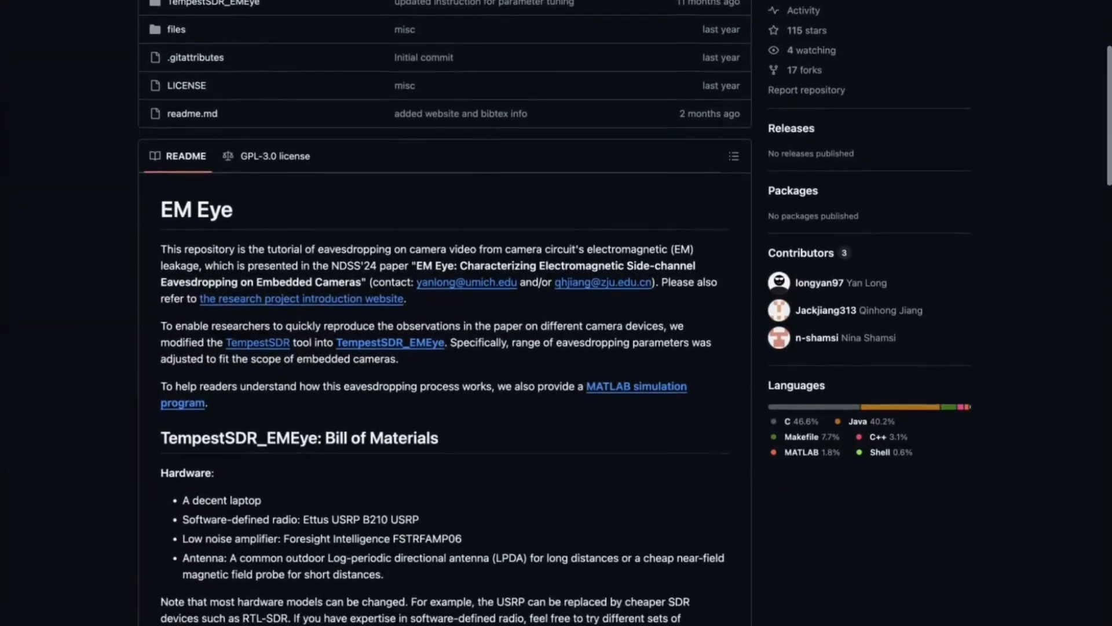
scroll(down, 3)
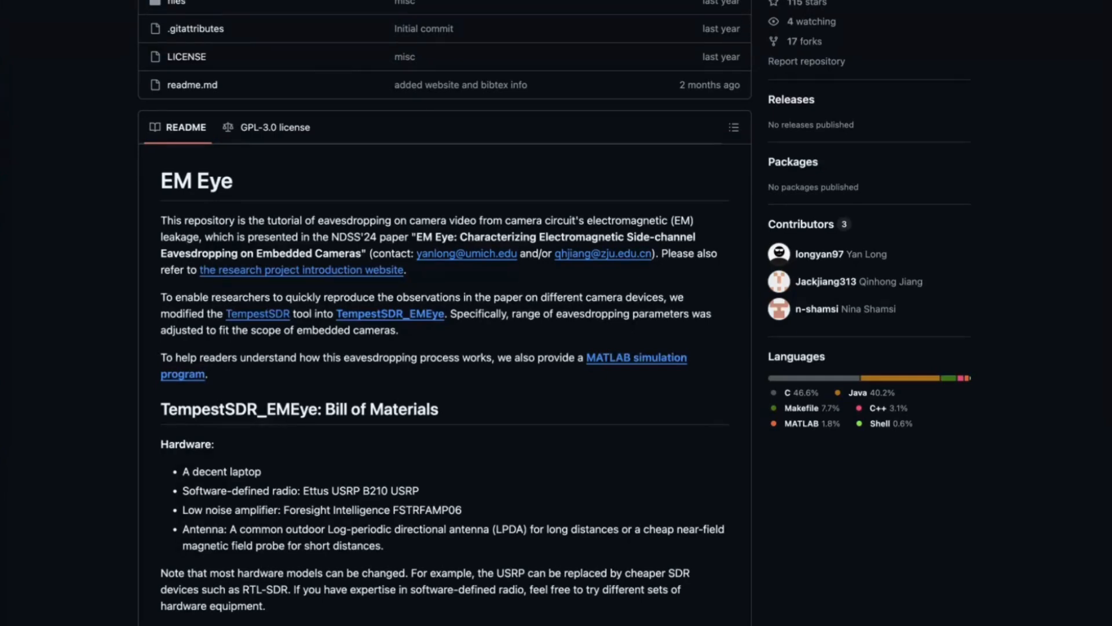
scroll(down, 3)
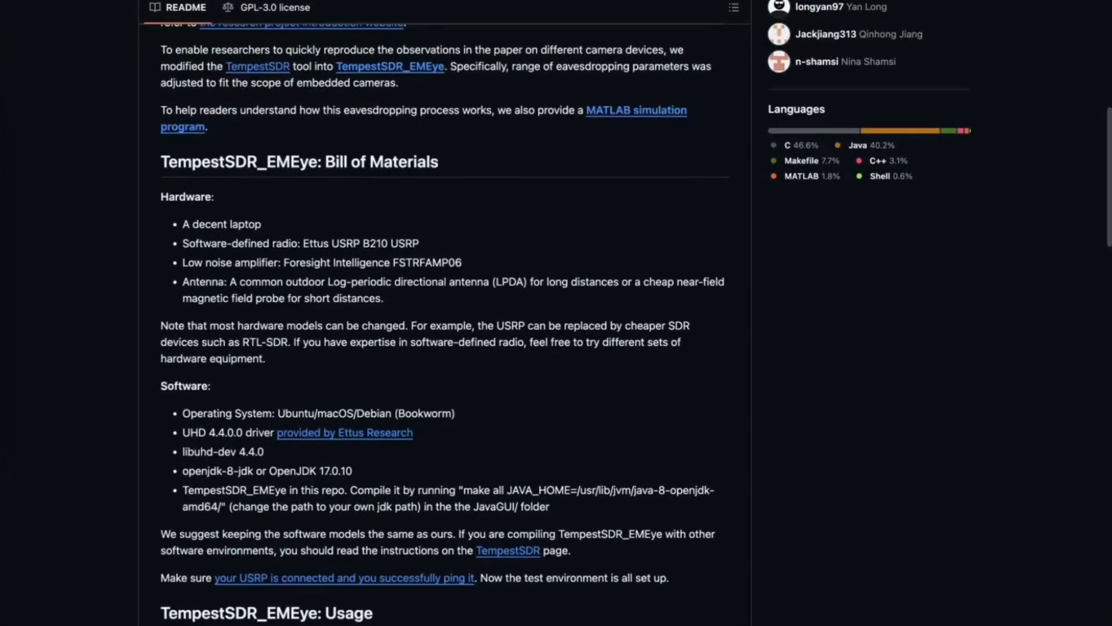
scroll(down, 3)
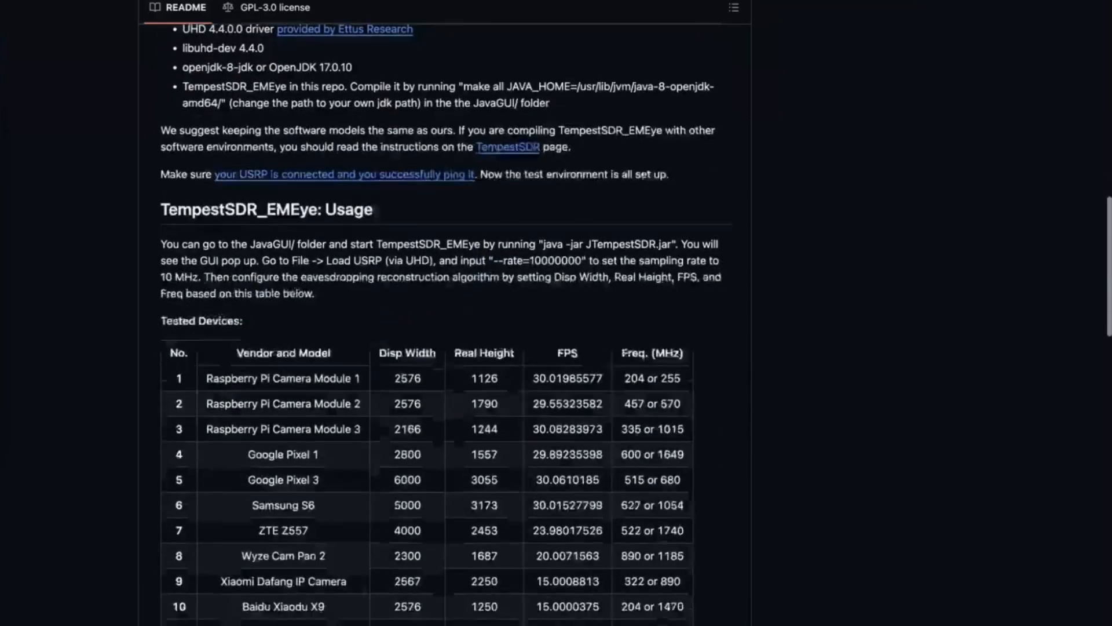
scroll(down, 3)
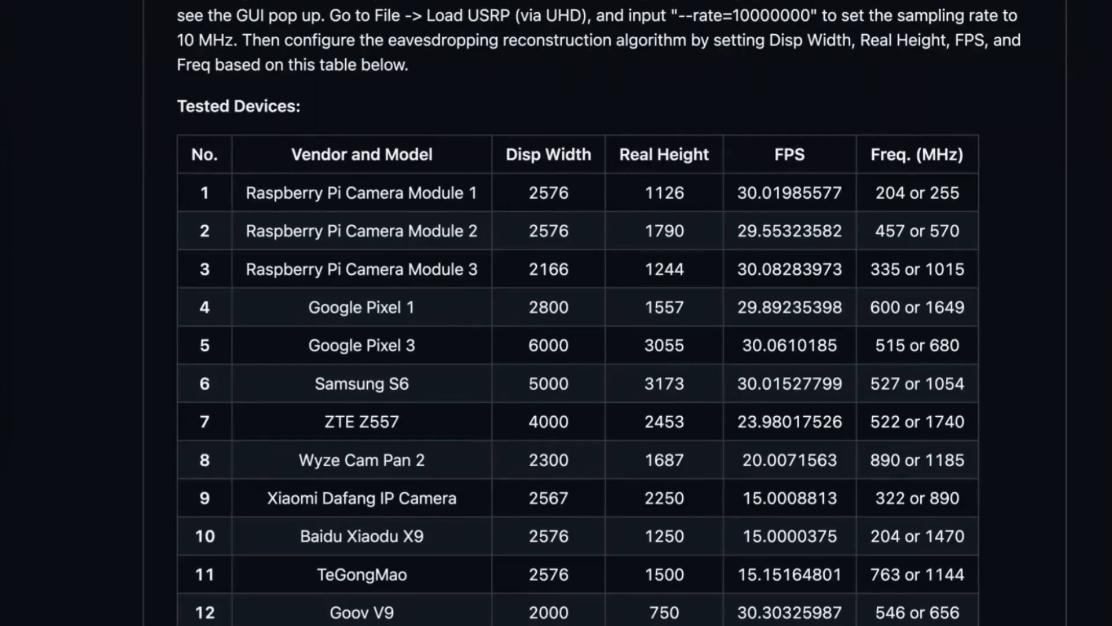
mouse_move(139, 397)
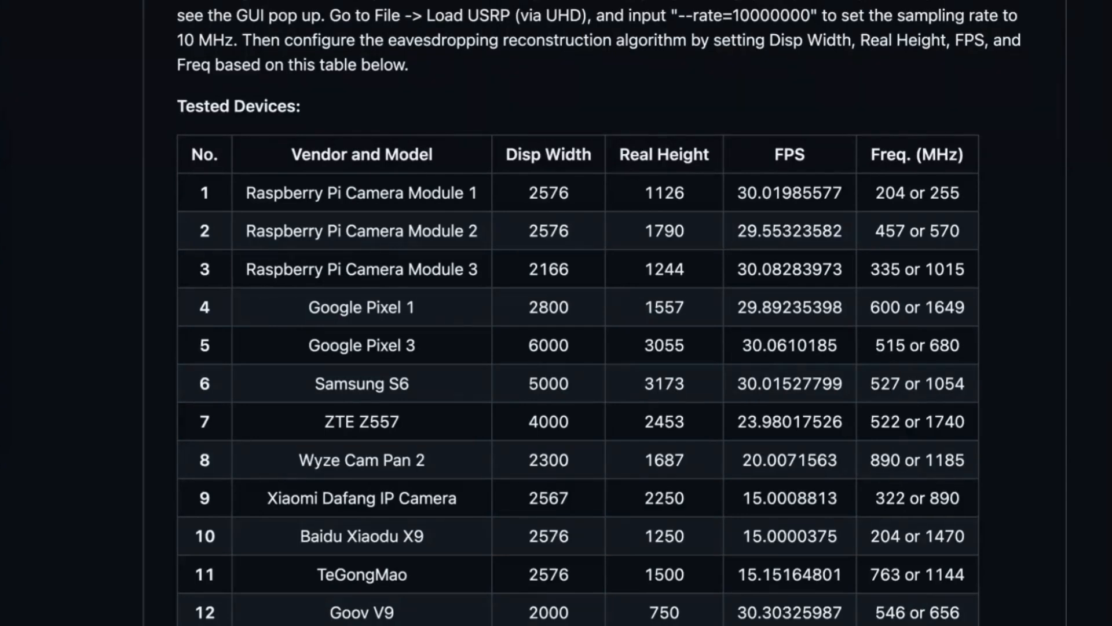
mouse_move(561, 256)
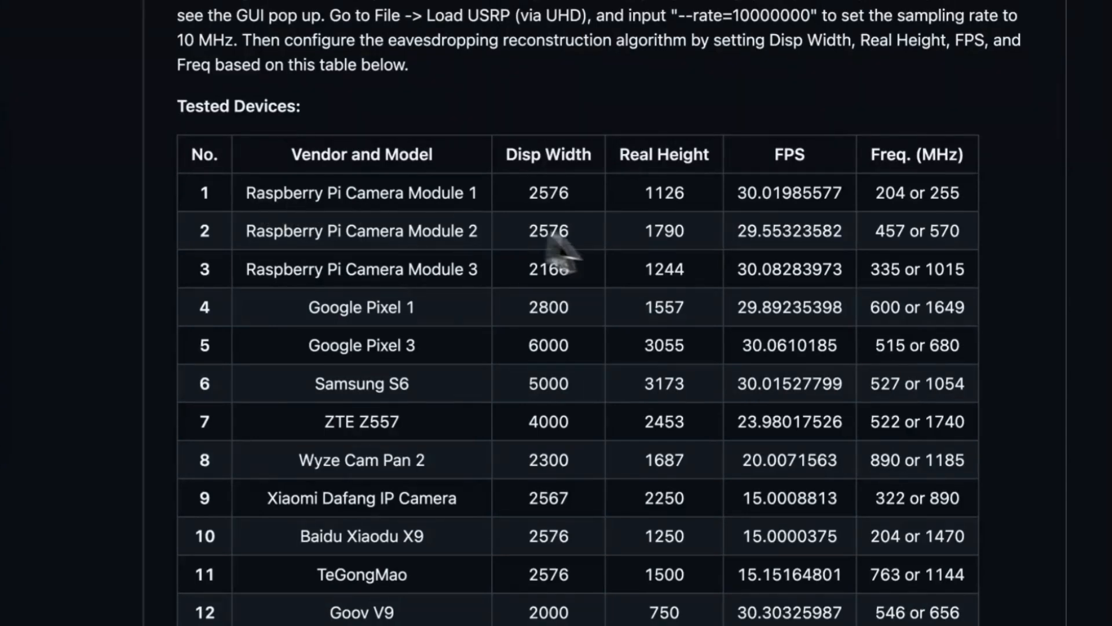
mouse_move(504, 298)
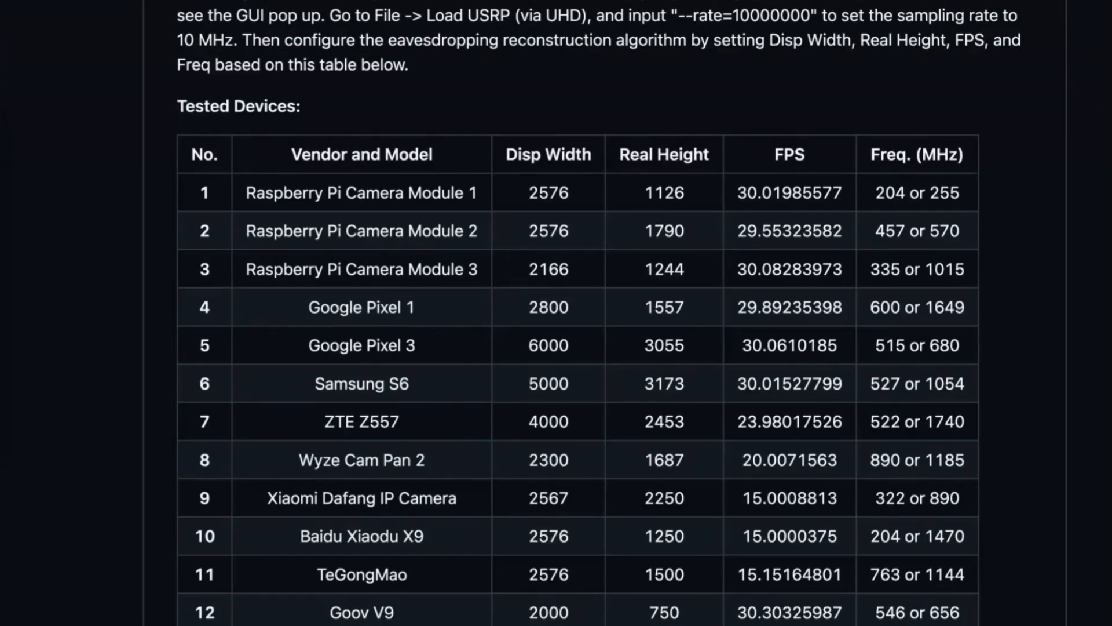
mouse_move(273, 319)
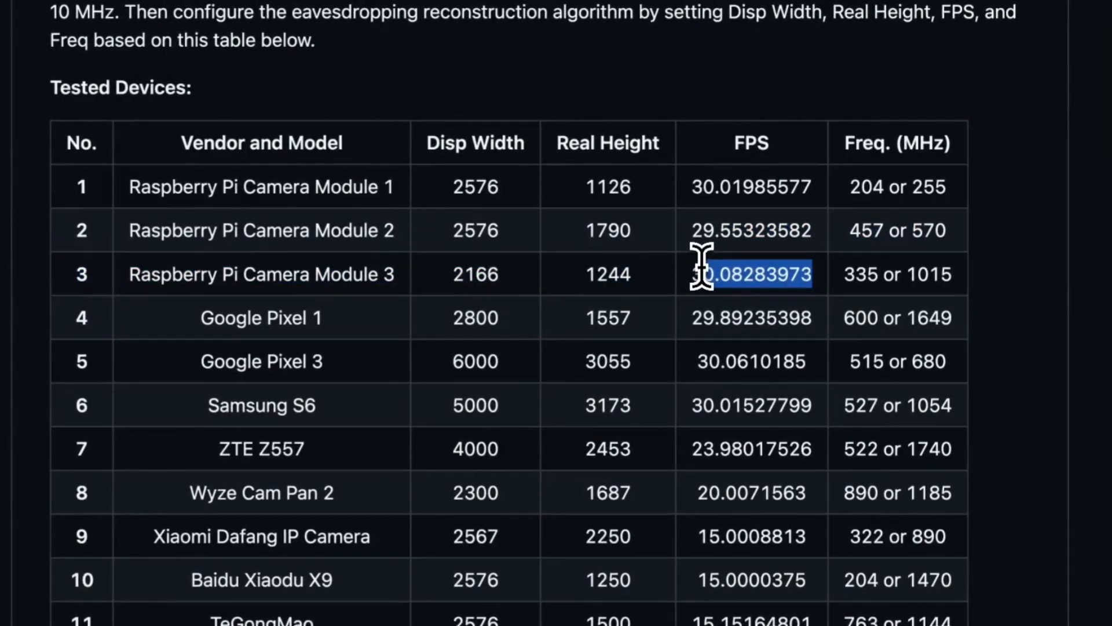
scroll(down, 3)
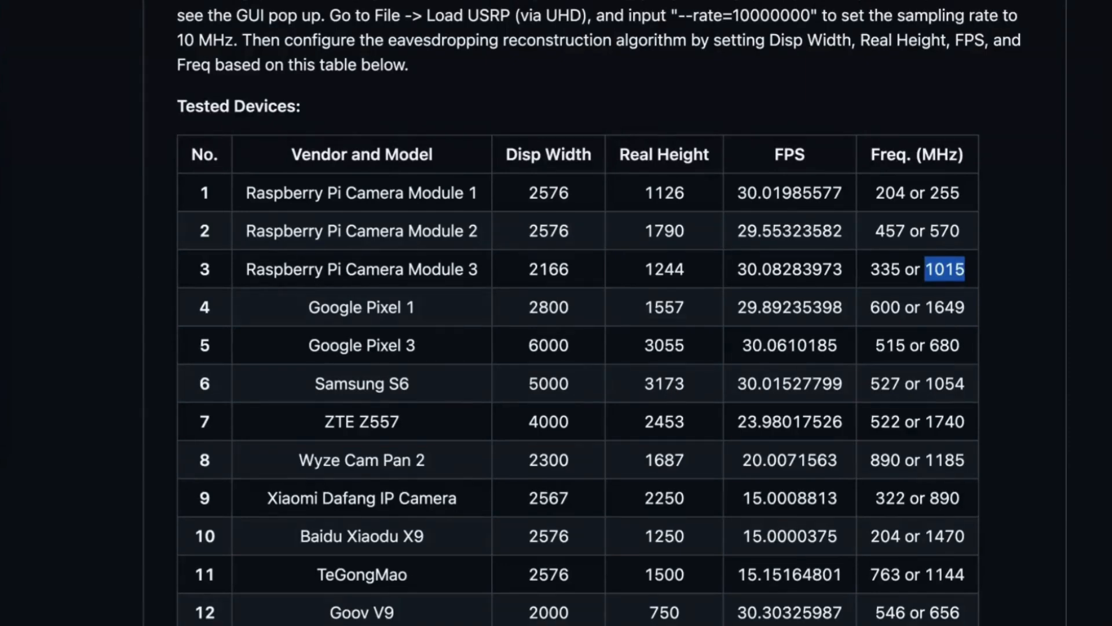
scroll(down, 3)
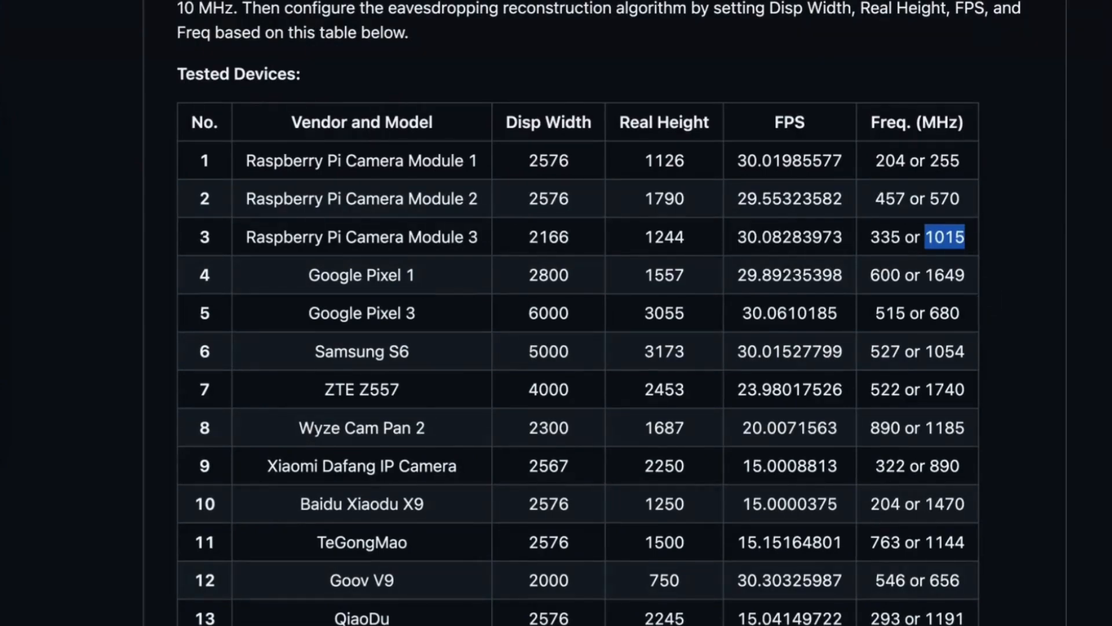
scroll(down, 3)
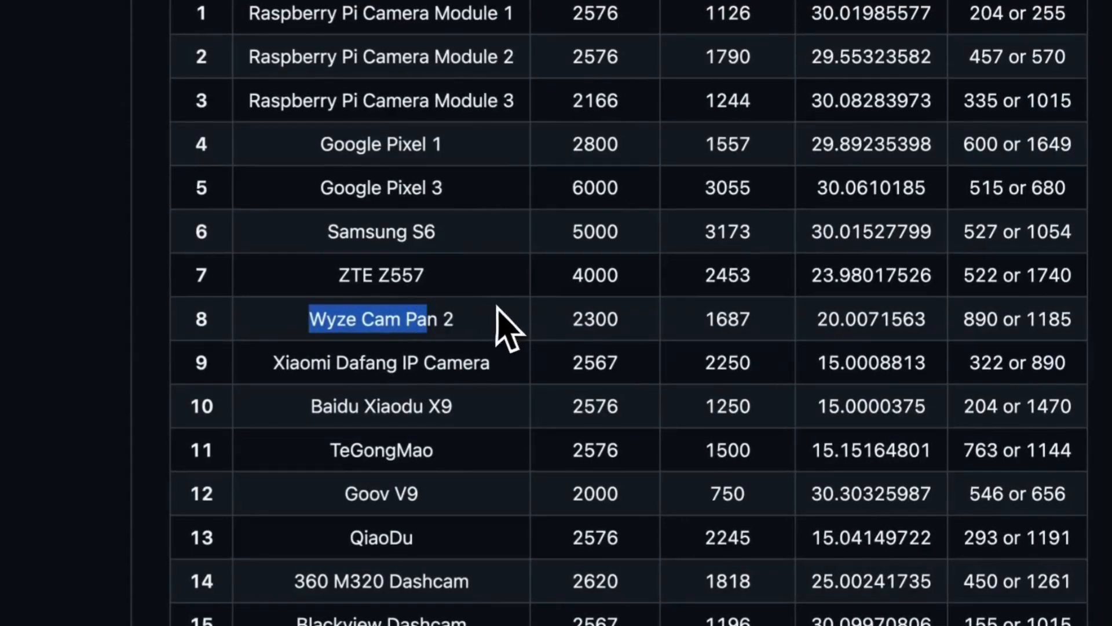
scroll(down, 3)
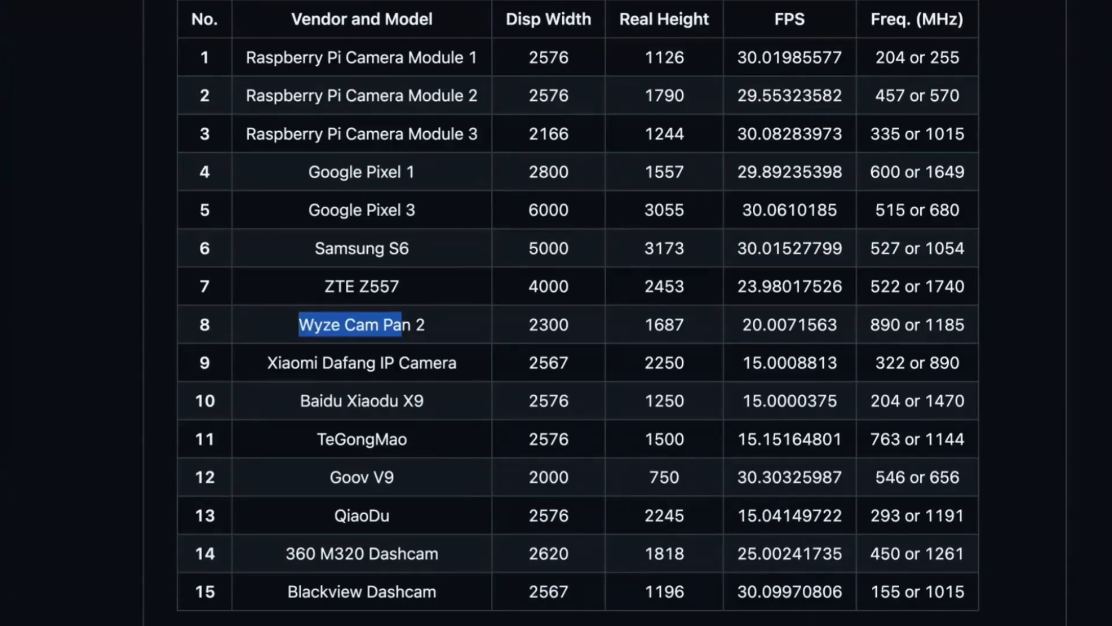
scroll(down, 3)
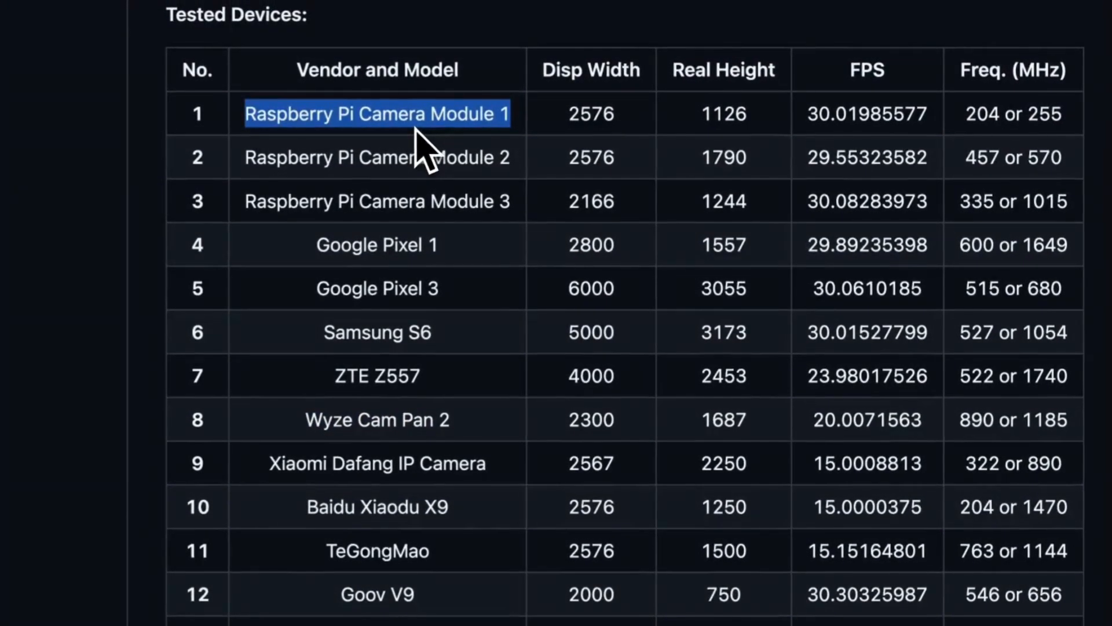
scroll(down, 3)
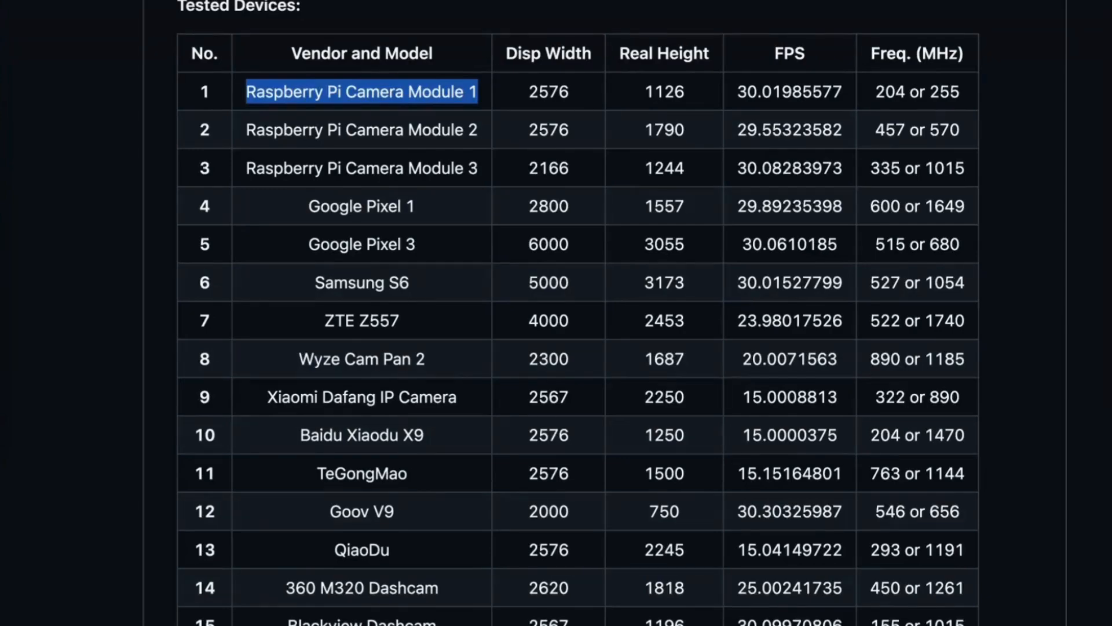
mouse_move(447, 277)
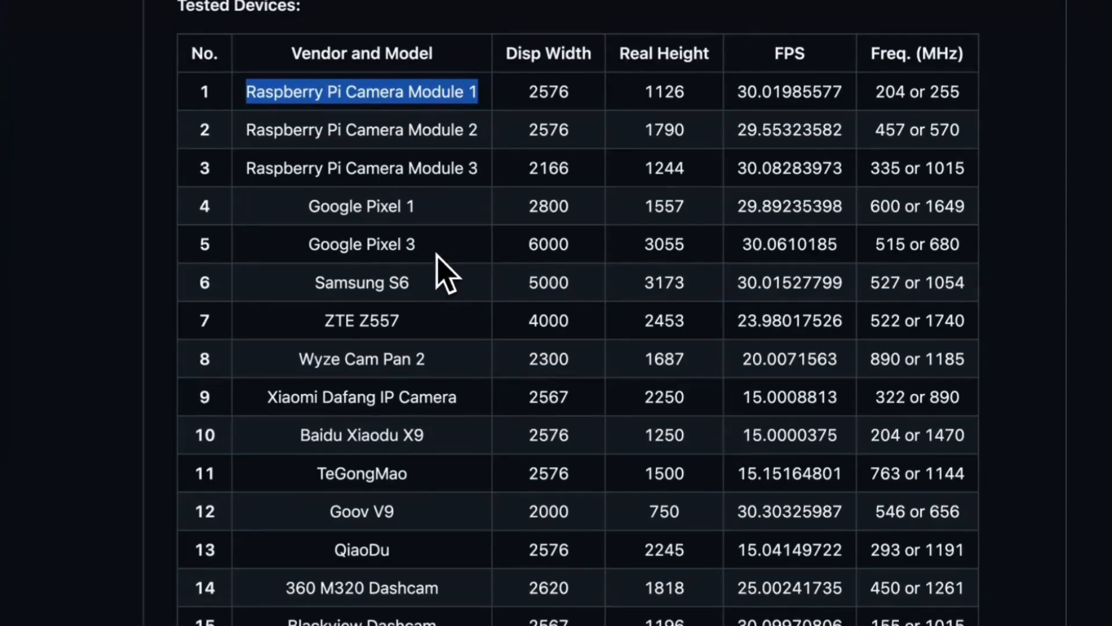
scroll(down, 3)
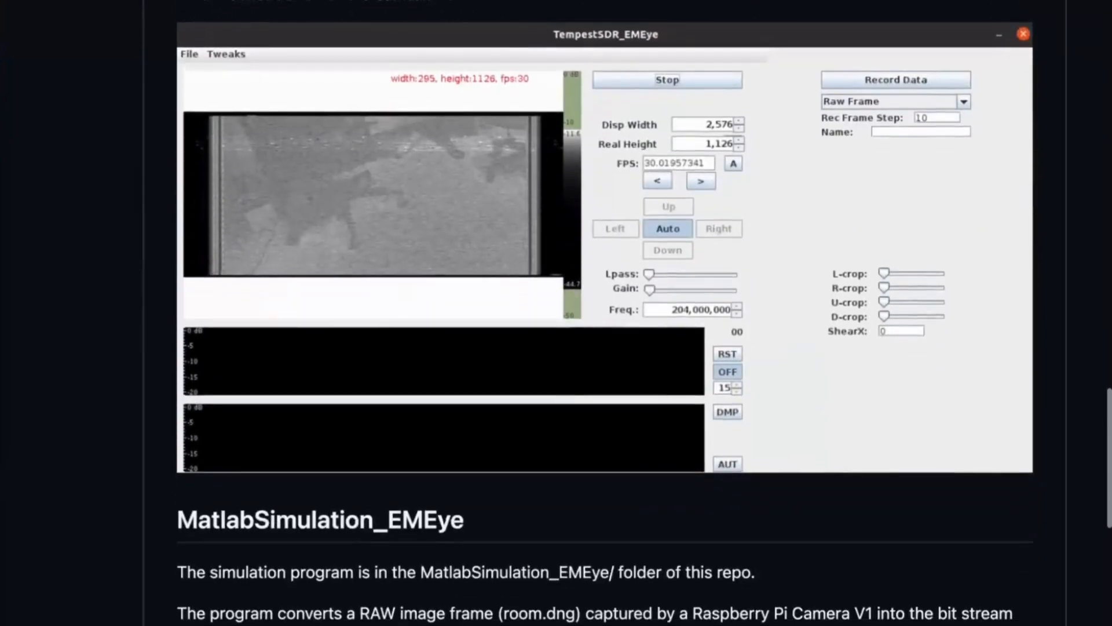
scroll(down, 3)
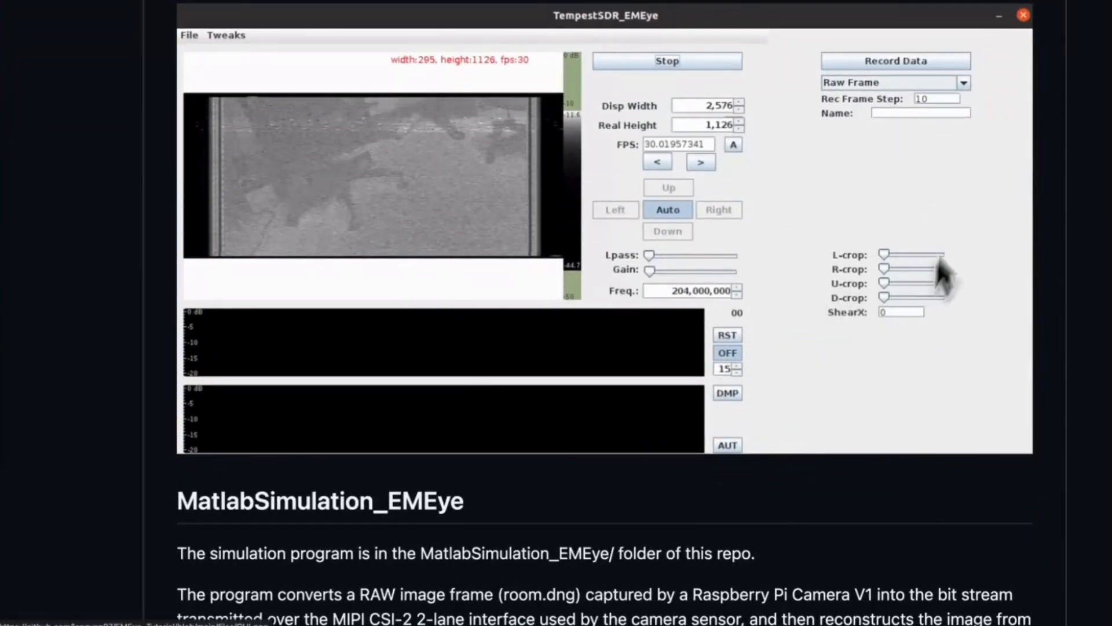
mouse_move(916, 216)
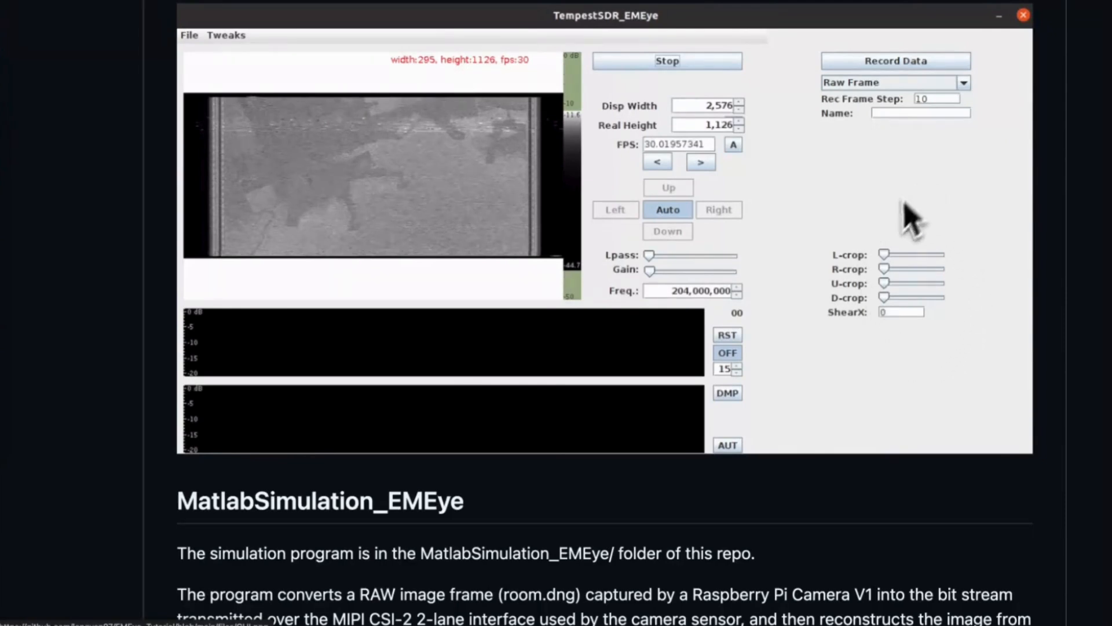
mouse_move(902, 418)
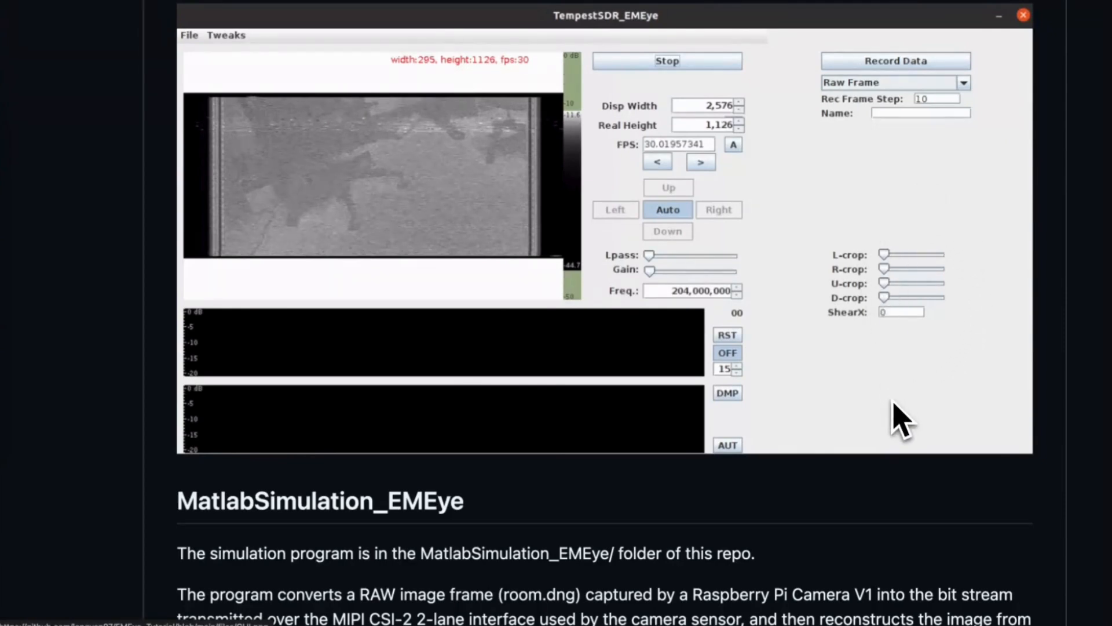